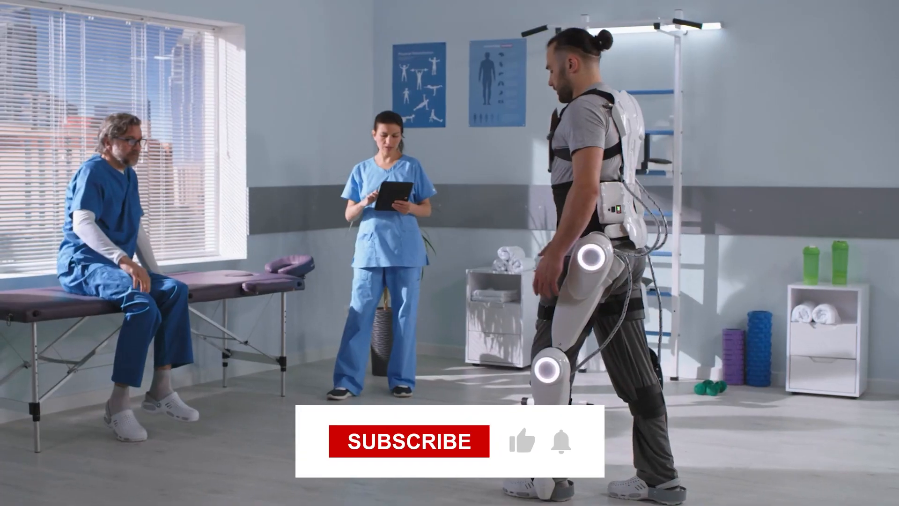
{"action": "left_click", "coordinate": [408, 440]}
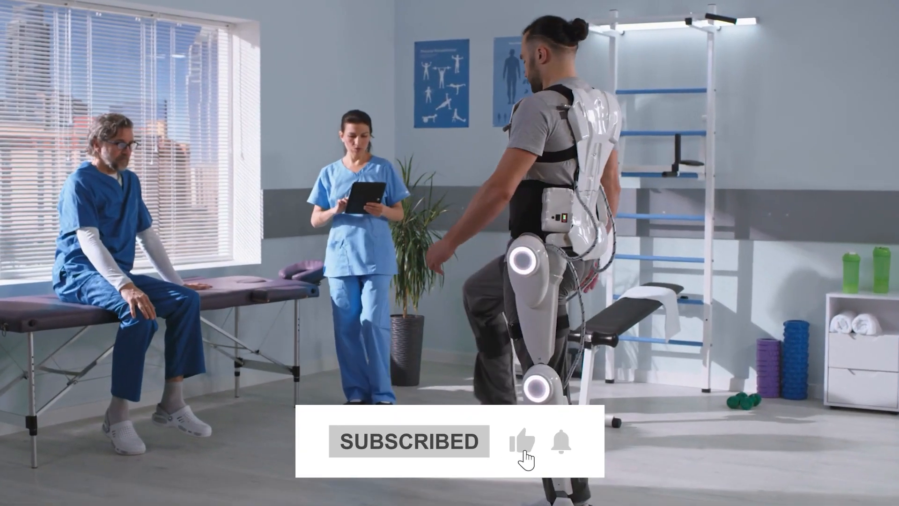